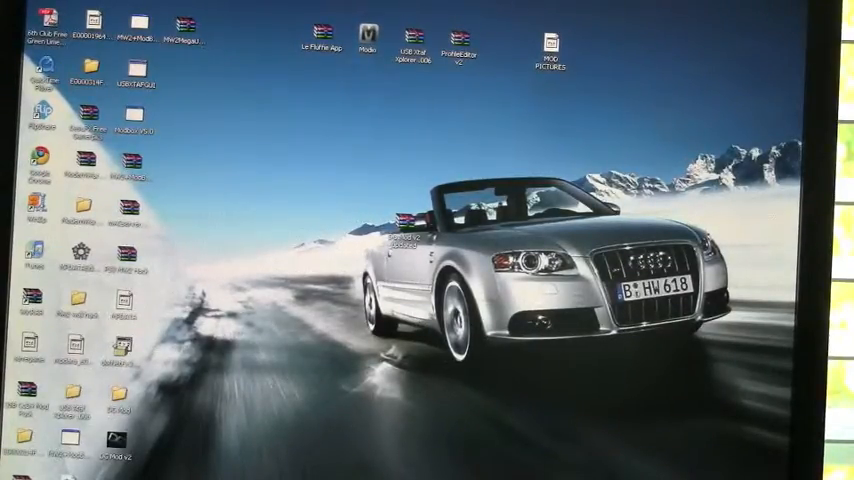
Launch USB Xtaf Xplorer and open the folder holding the profile on the USB device.
double_click(408, 41)
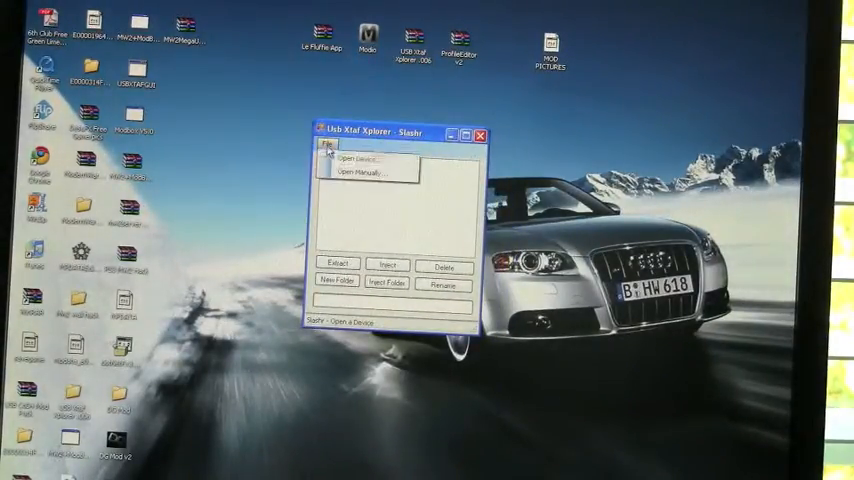
mouse_move(365, 160)
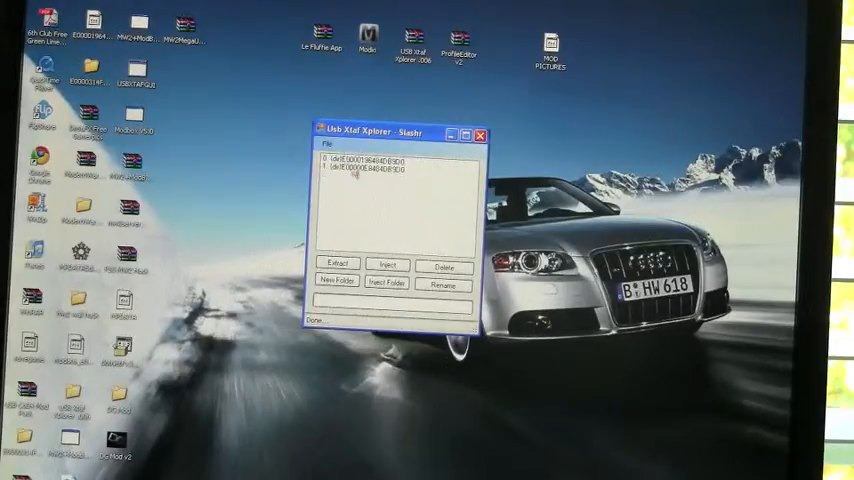
mouse_move(340, 205)
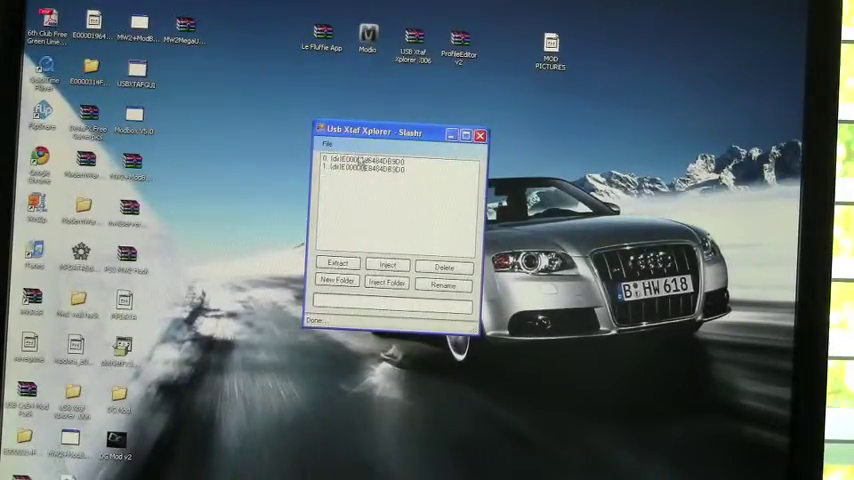
click(370, 160)
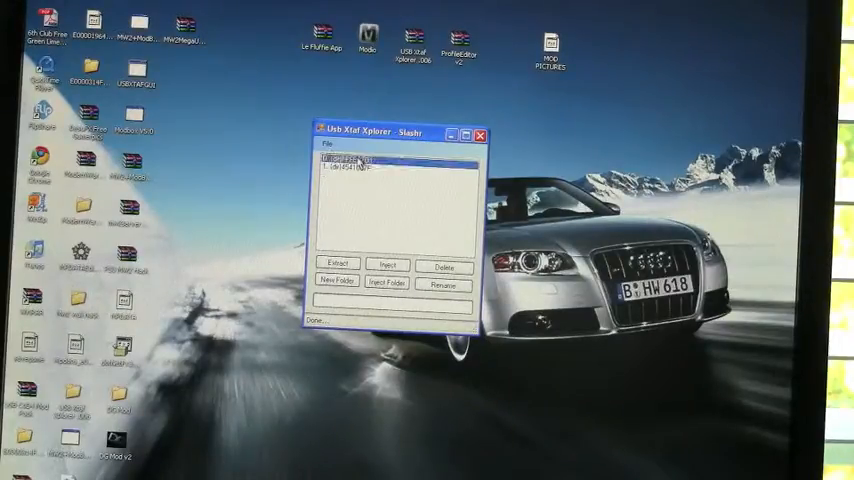
click(360, 160)
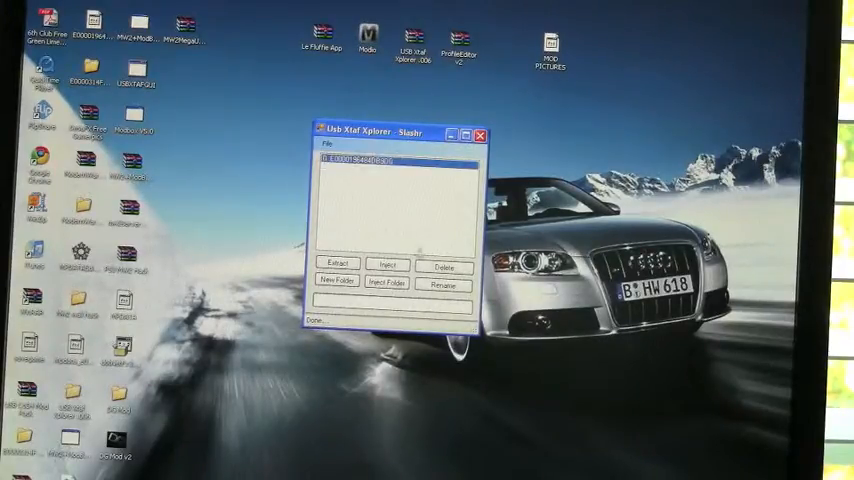
Extract the gamertag profile file to the Desktop, overwriting the existing copy.
click(336, 264)
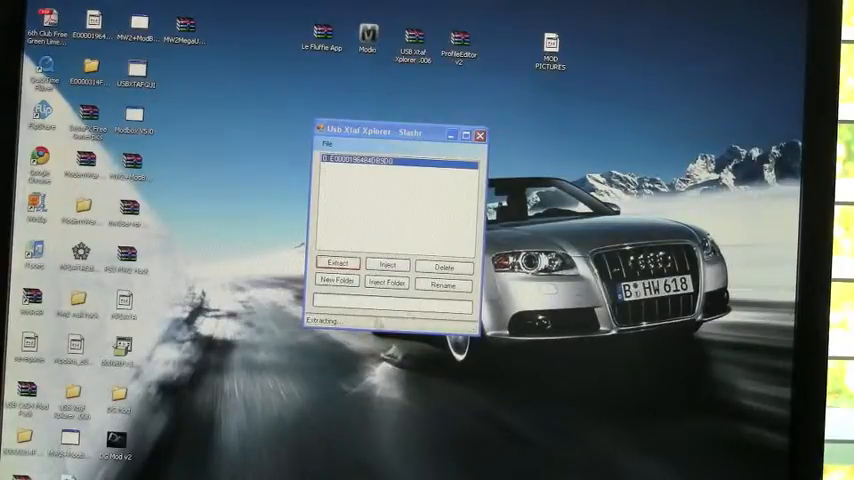
click(336, 264)
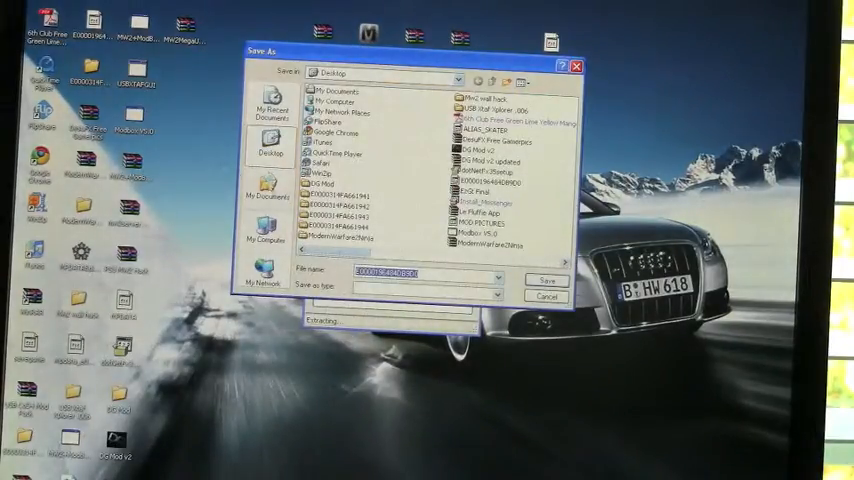
click(546, 280)
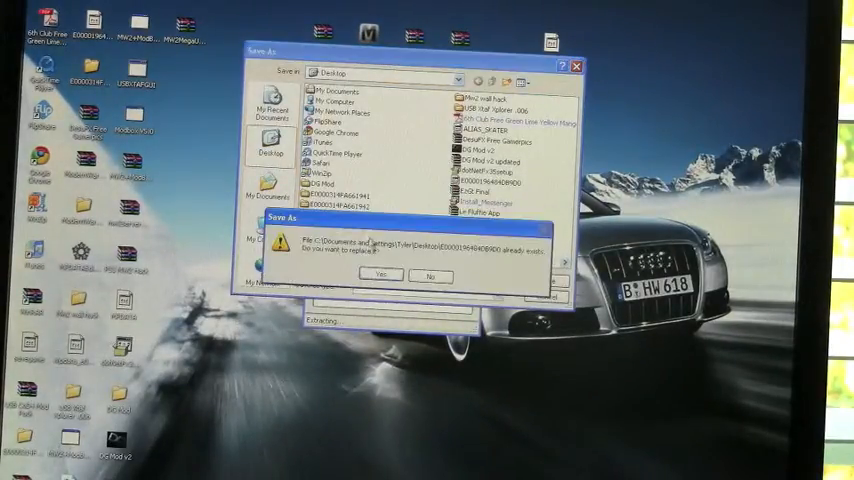
click(380, 275)
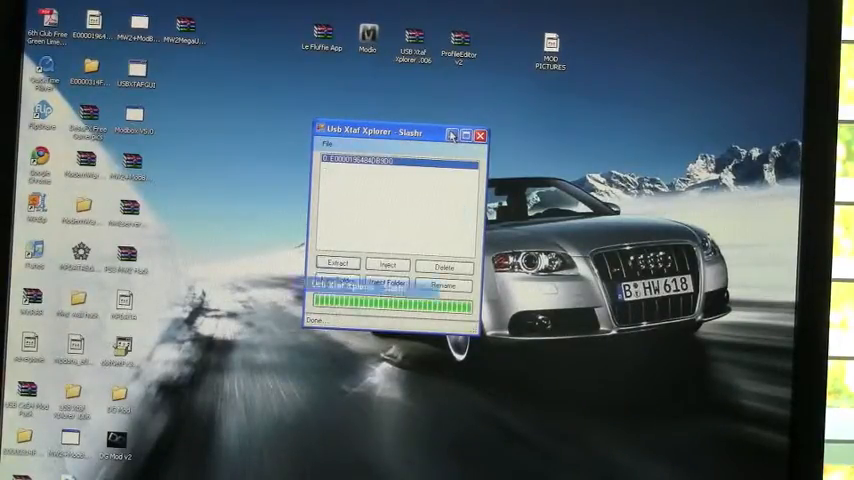
Close the USB explorer and open the extracted E0000… profile file from the Desktop in EzGT.
click(480, 134)
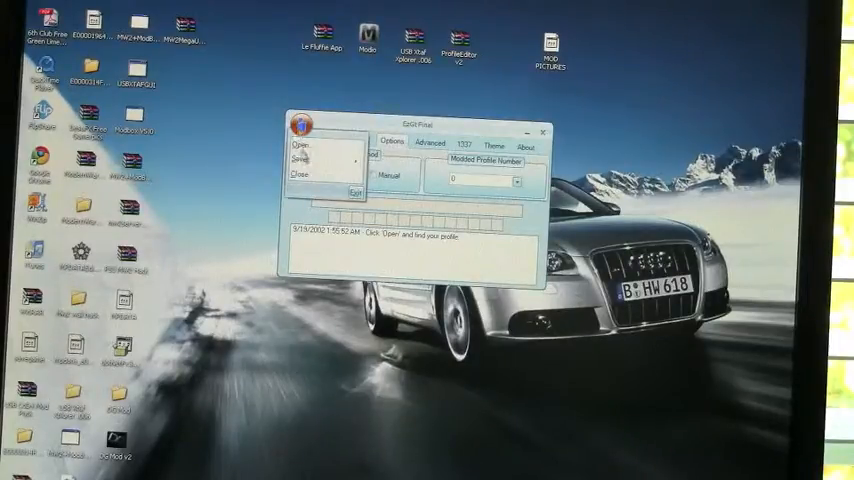
click(303, 147)
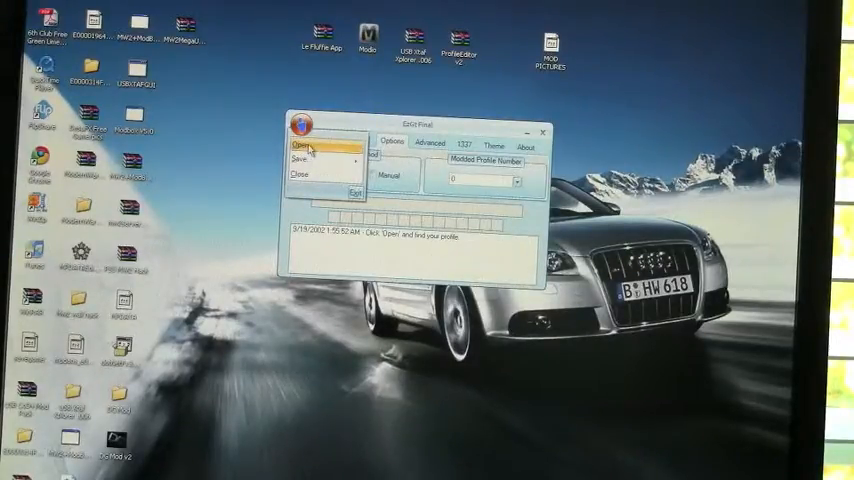
click(293, 148)
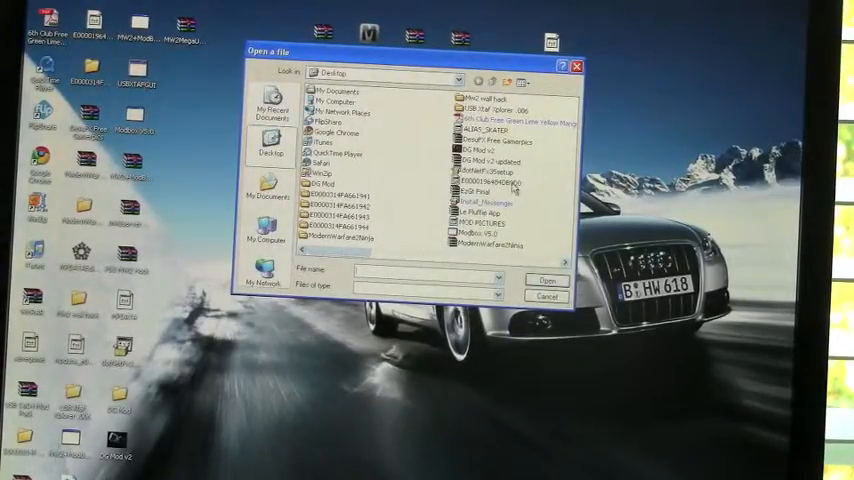
click(485, 180)
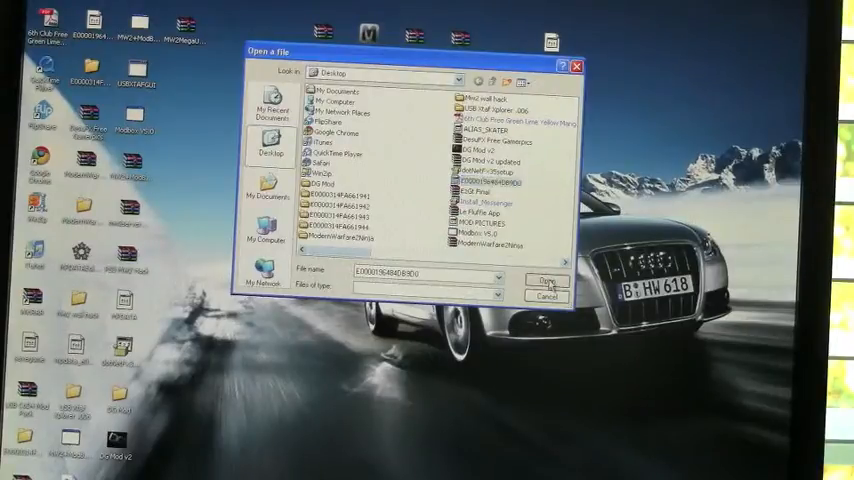
click(546, 280)
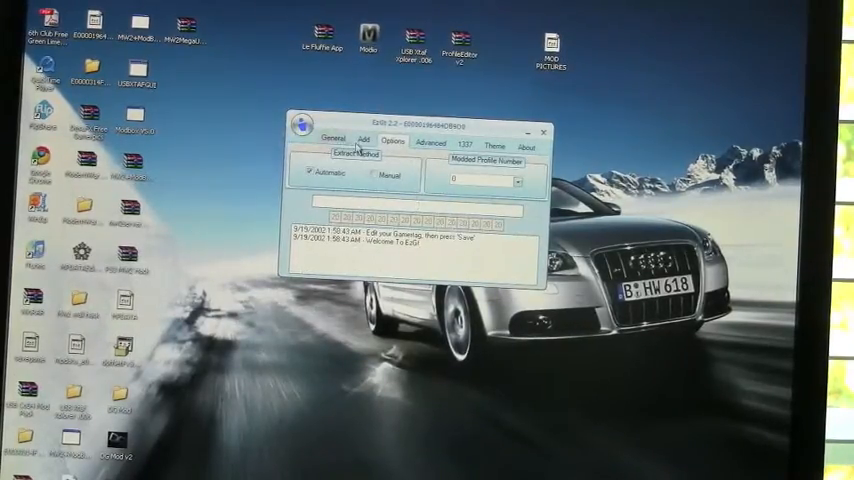
Add symbols and colours to the gamertag, save the profile to the Desktop, and close EzGT.
click(362, 139)
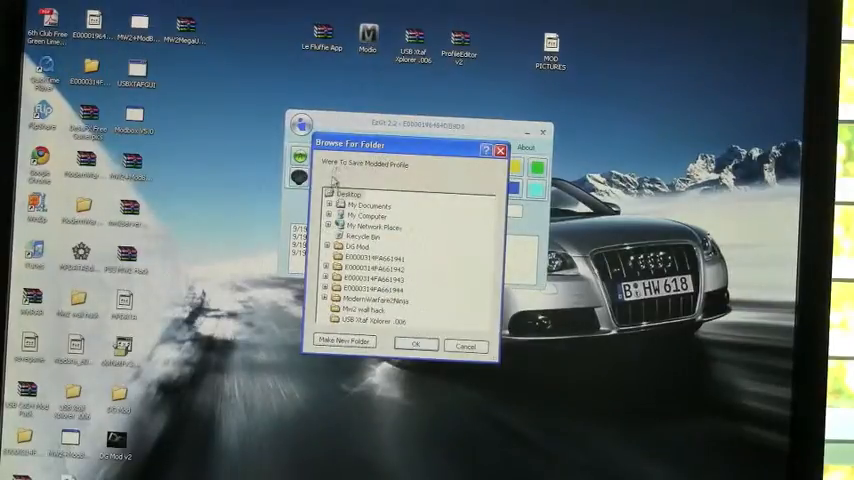
click(415, 345)
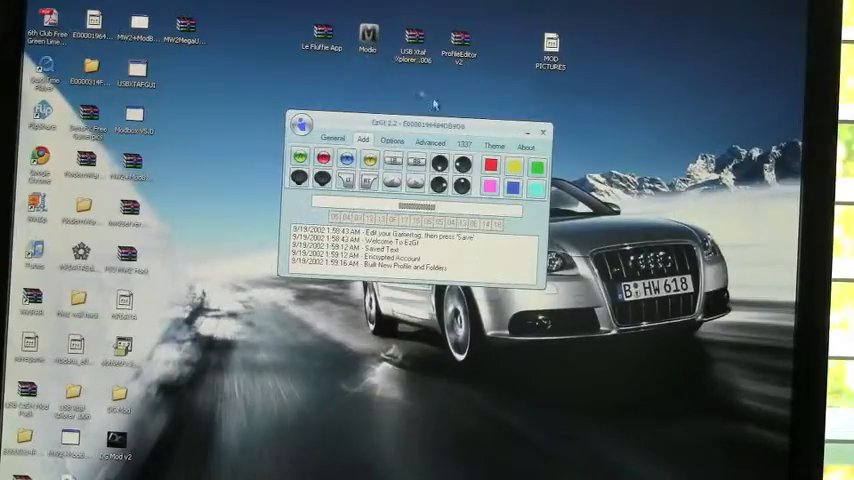
click(543, 132)
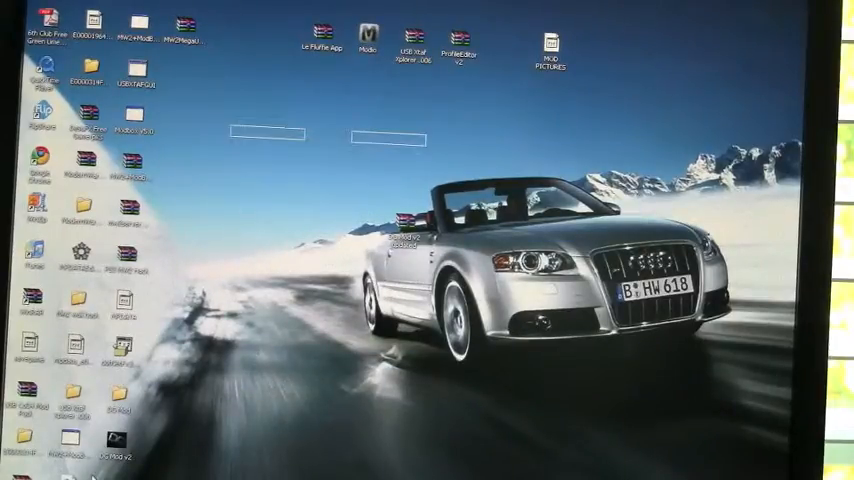
Load profile FFFE07D1 from folder E0000314FA661940 in Modio, then close the profile window and Modio.
double_click(367, 25)
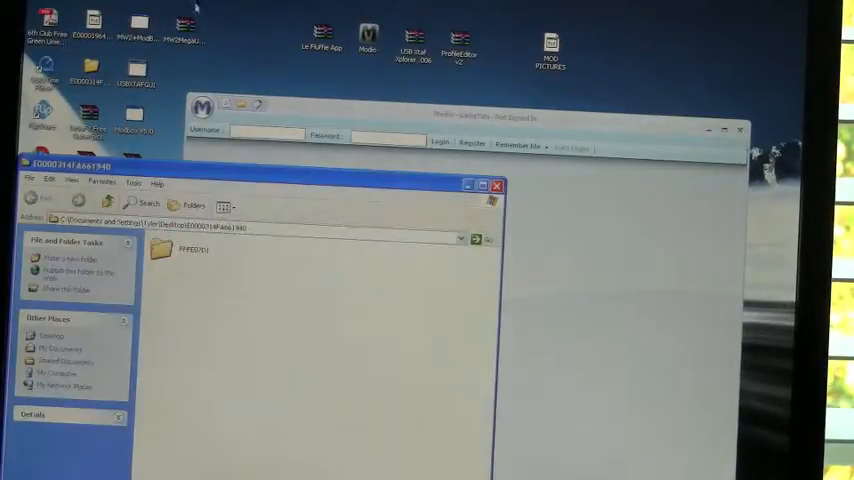
double_click(190, 249)
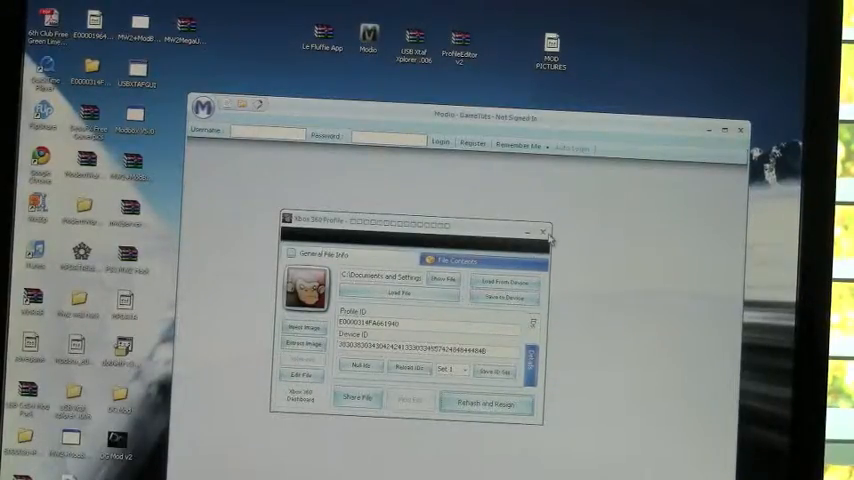
click(545, 232)
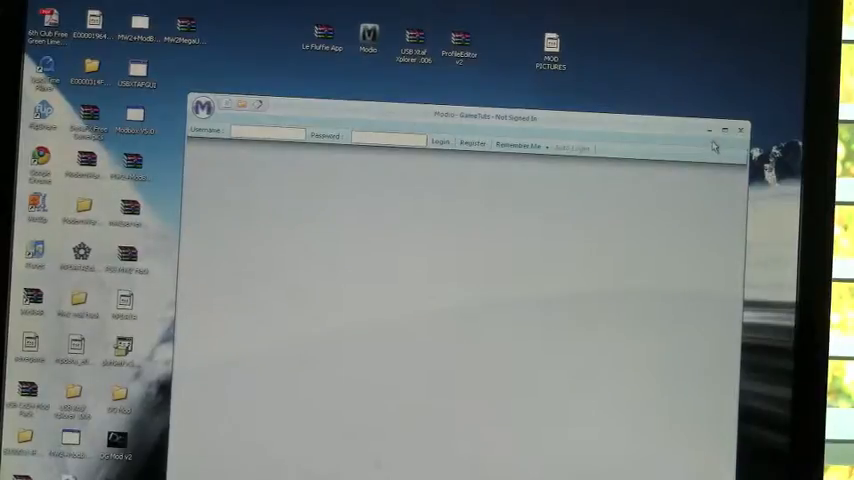
click(741, 131)
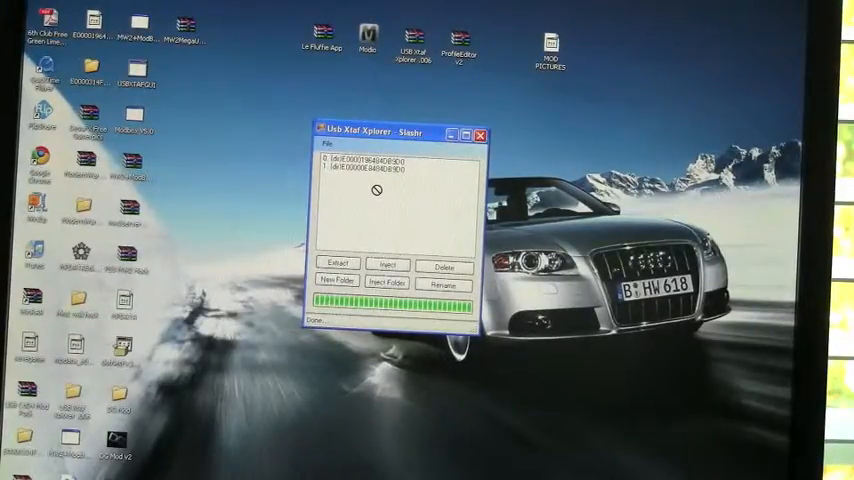
Inject the E0000314FA661940 folder onto the USB drive and close Xtaf Xplorer.
click(388, 264)
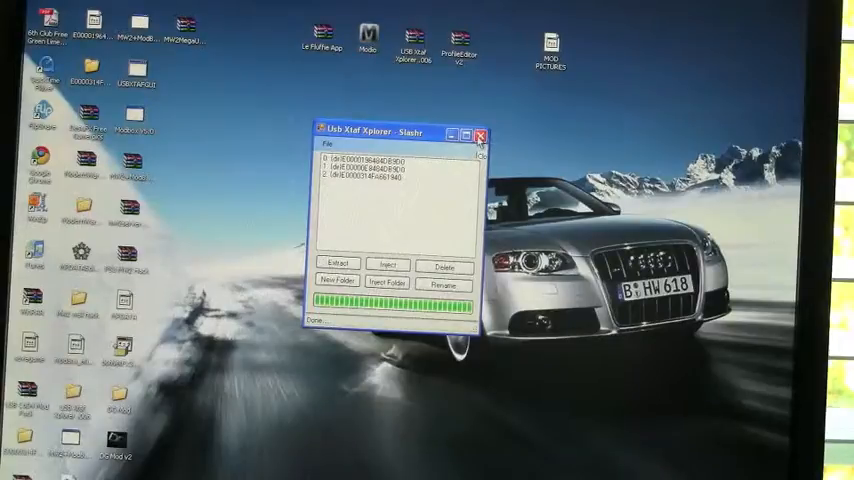
click(480, 134)
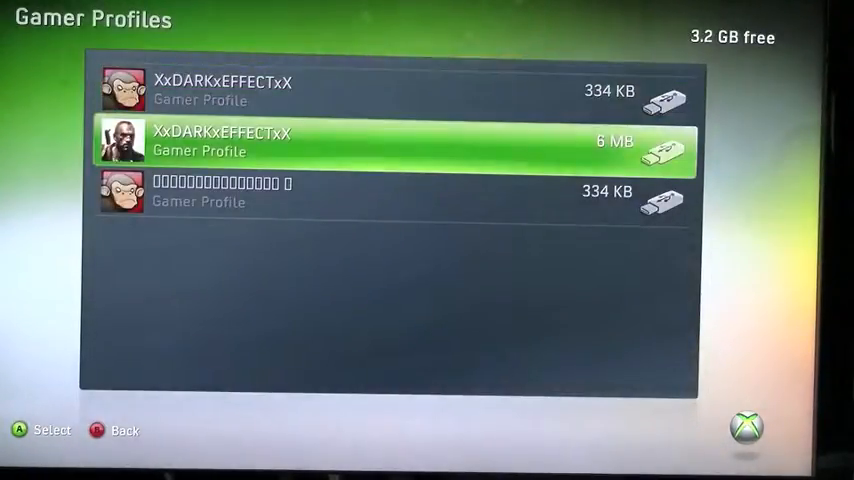
Move both modded gamer profiles from the USB memory unit to the Hard Drive.
scroll(down, 3)
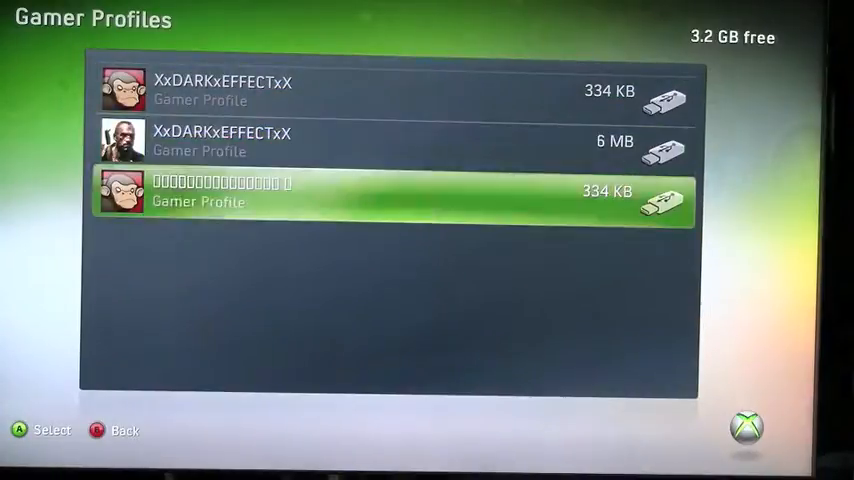
click(390, 141)
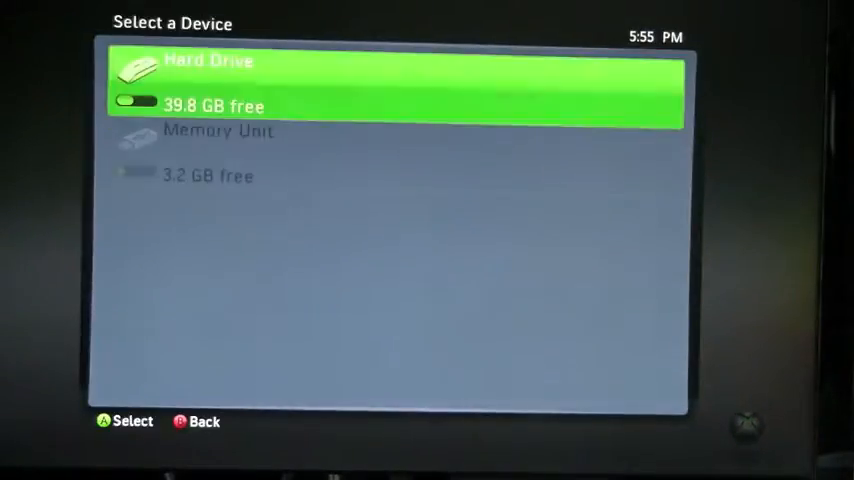
click(398, 85)
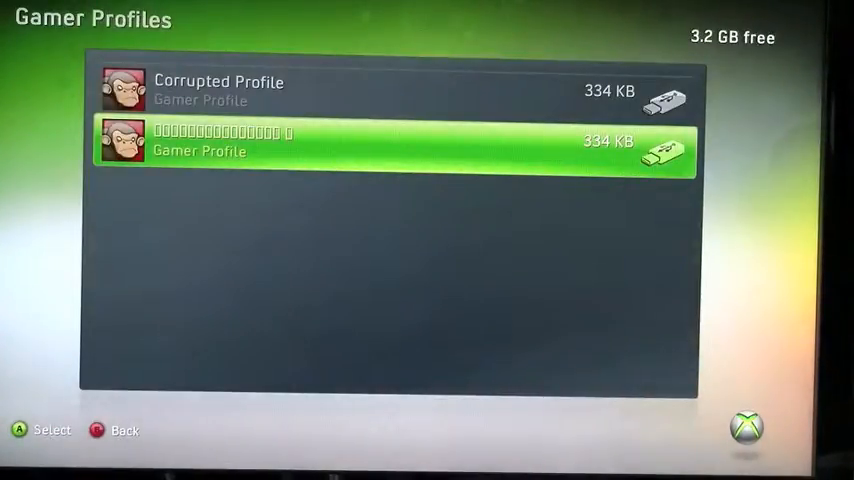
click(390, 141)
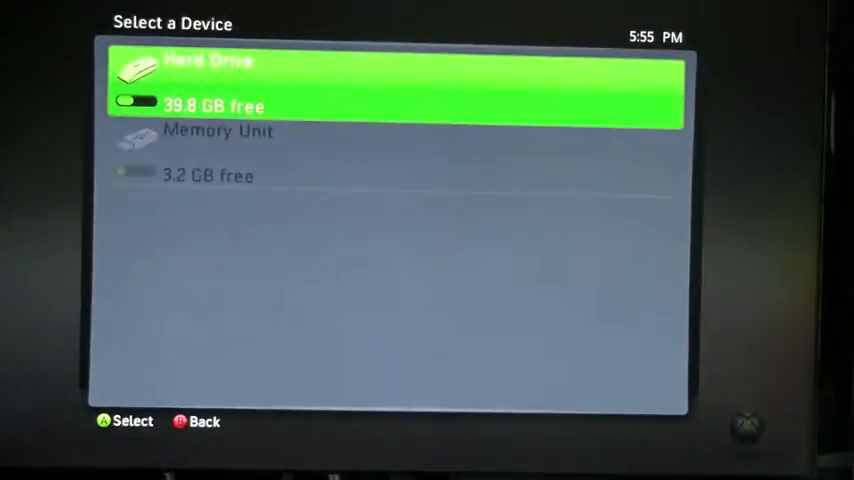
click(390, 90)
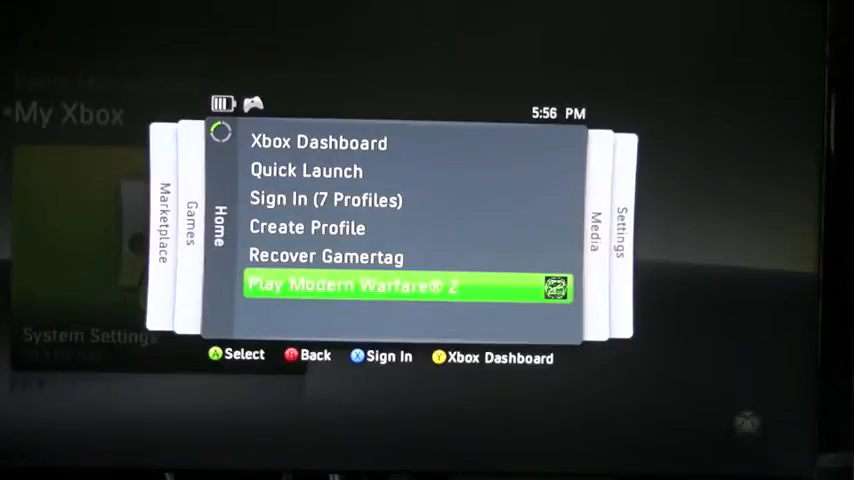
Start Modern Warfare 2 with the modded profile, then sign in another profile after XBOX LIVE refusal.
click(405, 286)
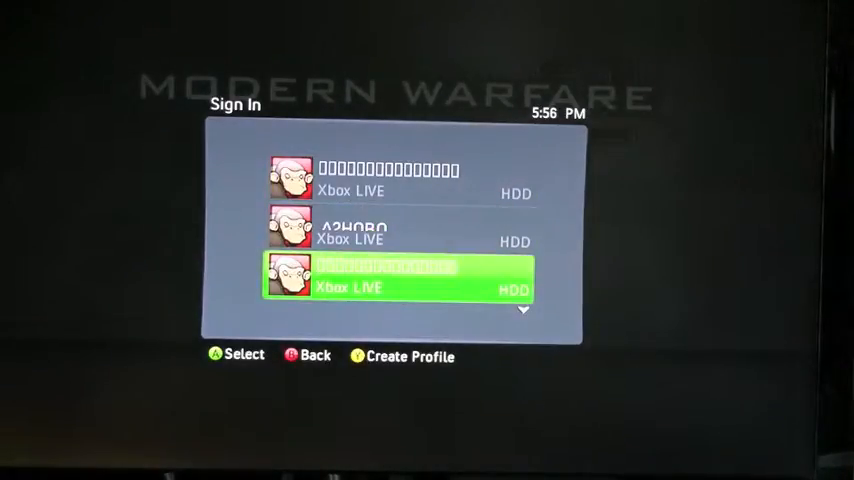
click(398, 278)
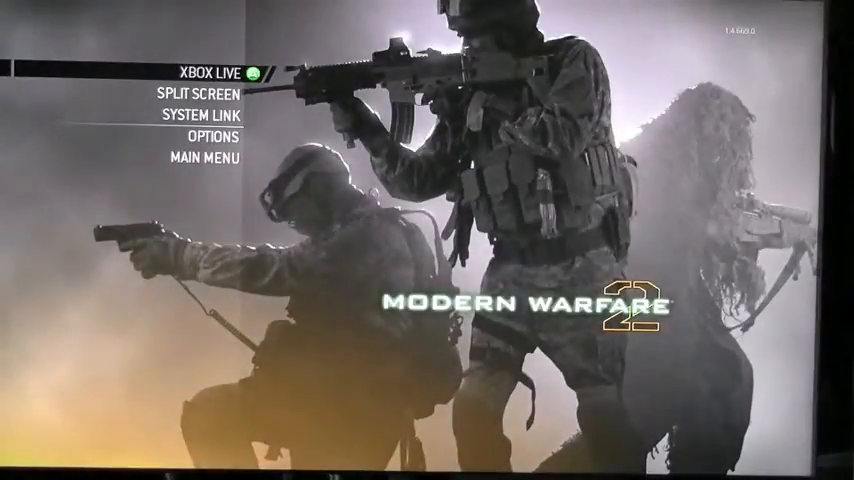
click(202, 71)
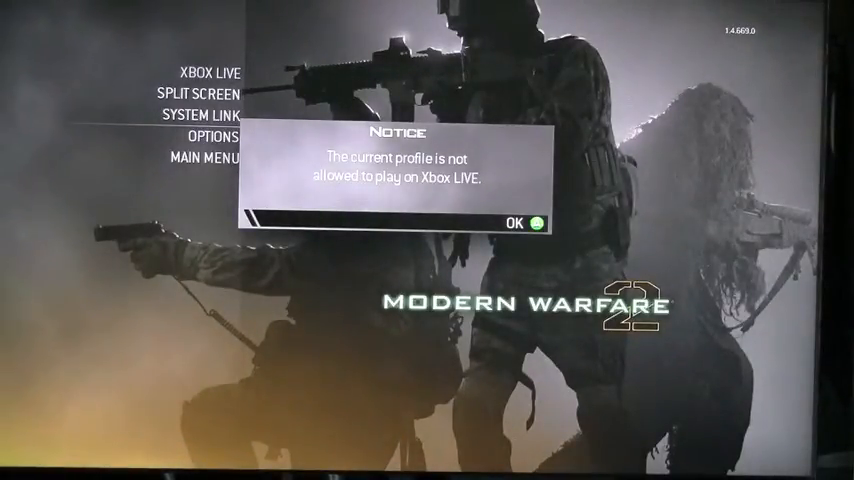
click(524, 222)
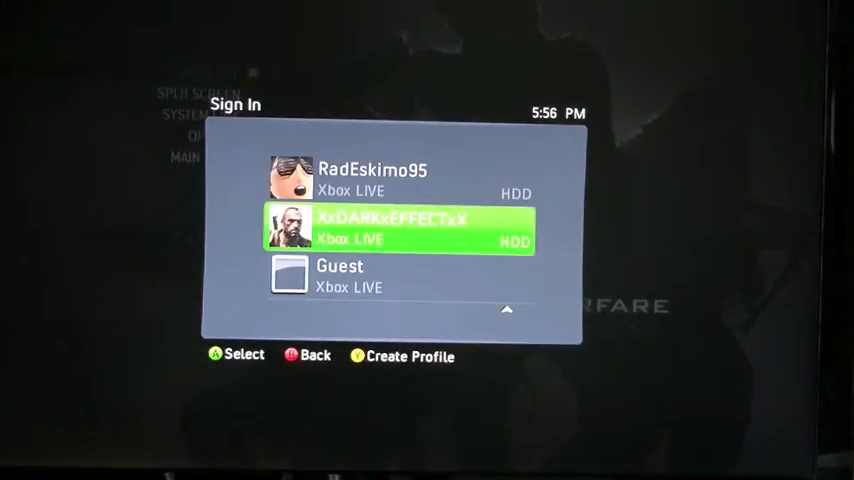
click(398, 226)
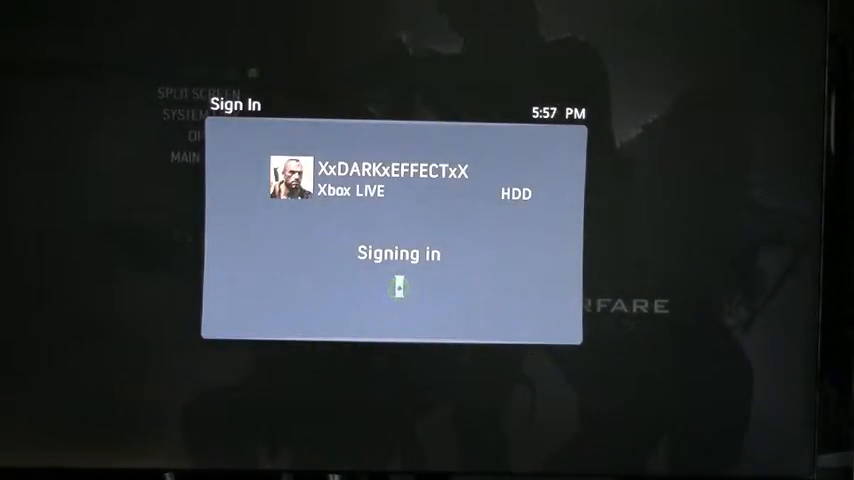